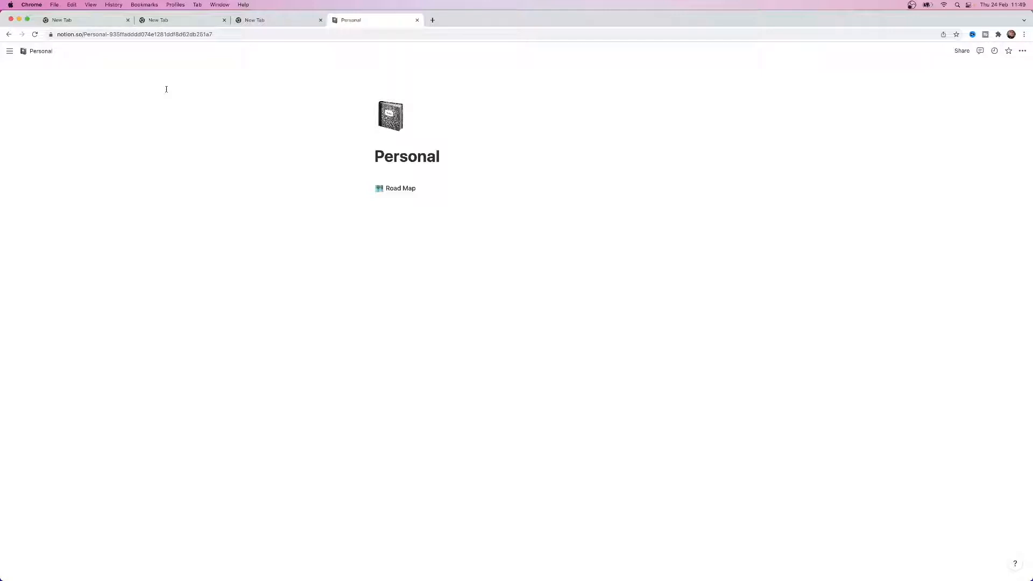
pyautogui.moveTo(365, 346)
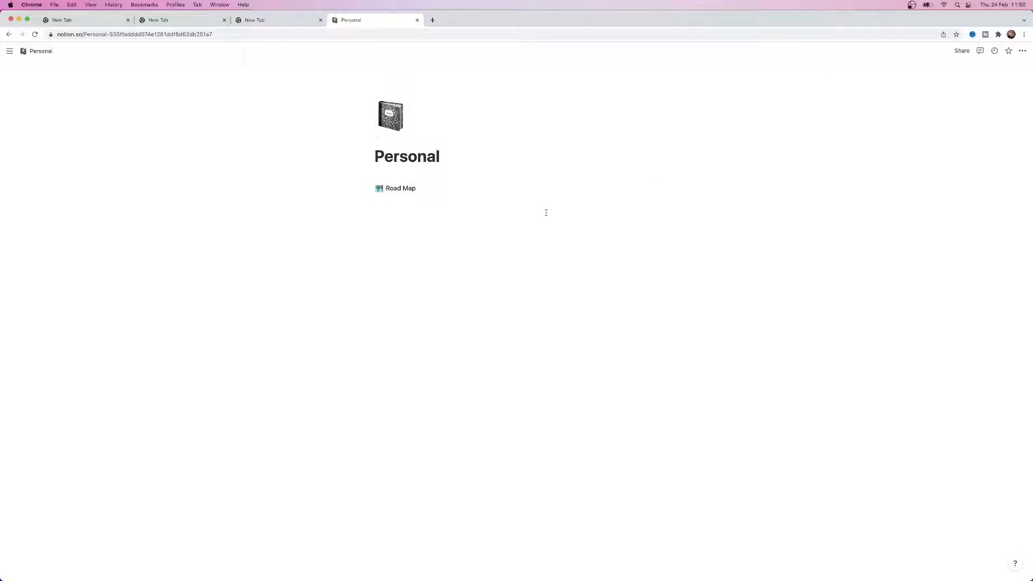
pyautogui.moveTo(1005, 76)
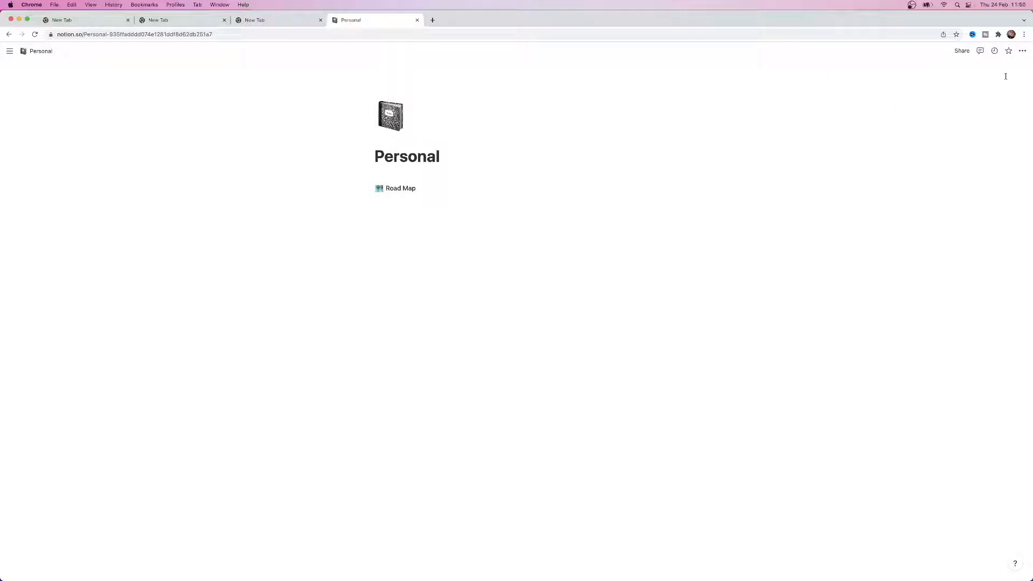
# Show the Share popover for the Personal page, with web publishing still off
pyautogui.click(961, 51)
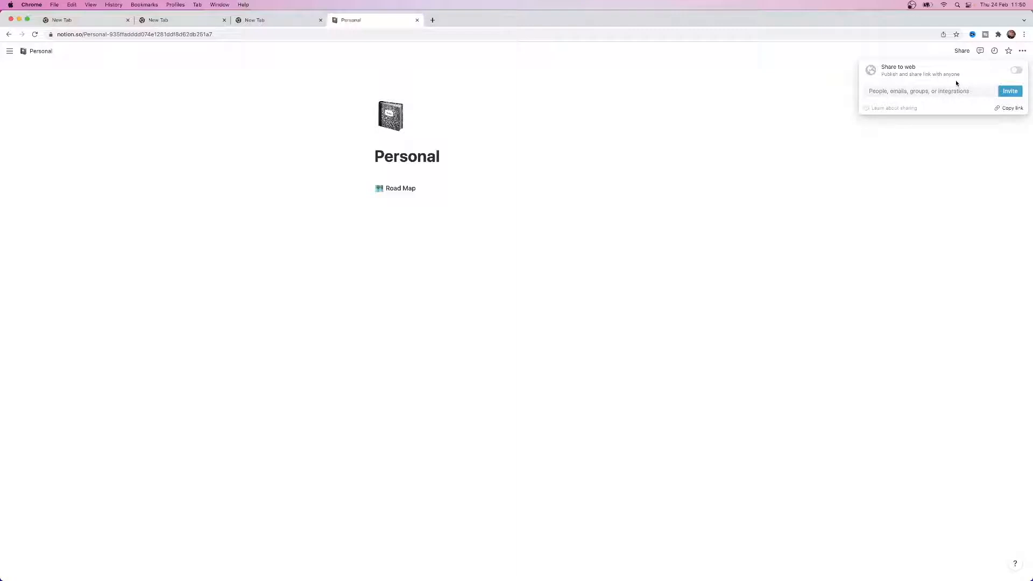
pyautogui.click(1015, 71)
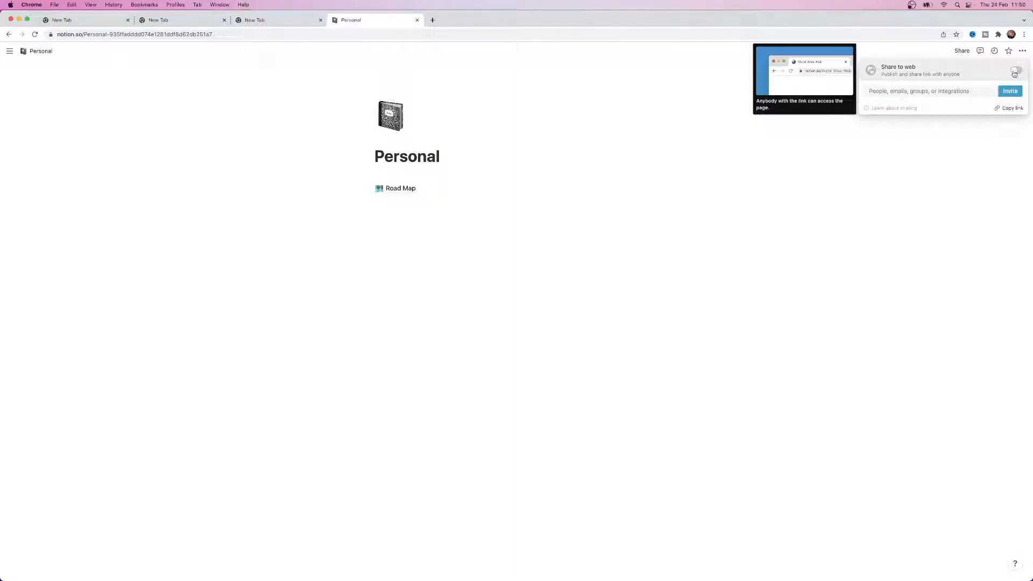
# Enable Share to web with editing and comments off, and copy the notion.site link
pyautogui.click(1014, 72)
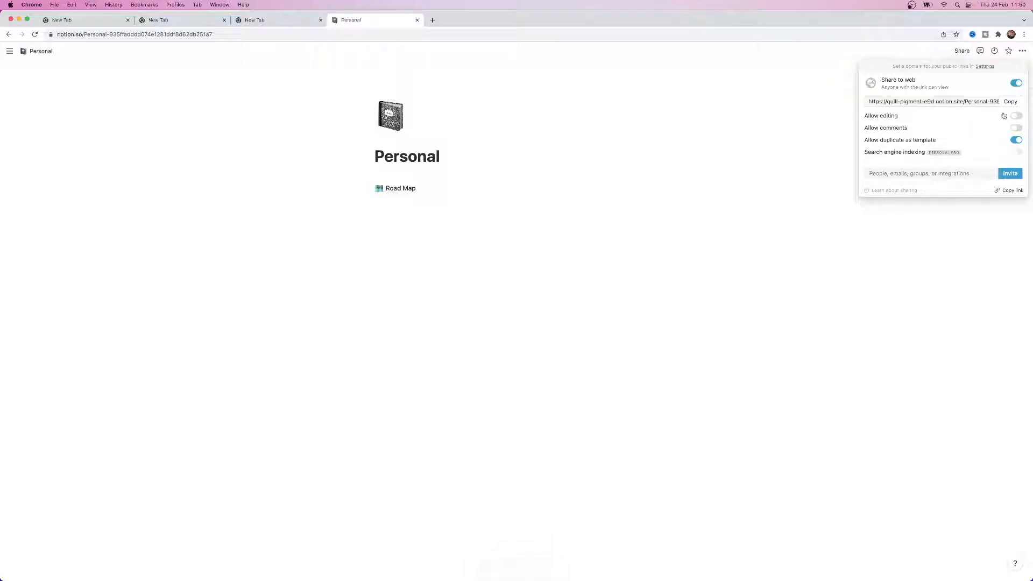
pyautogui.moveTo(1015, 115)
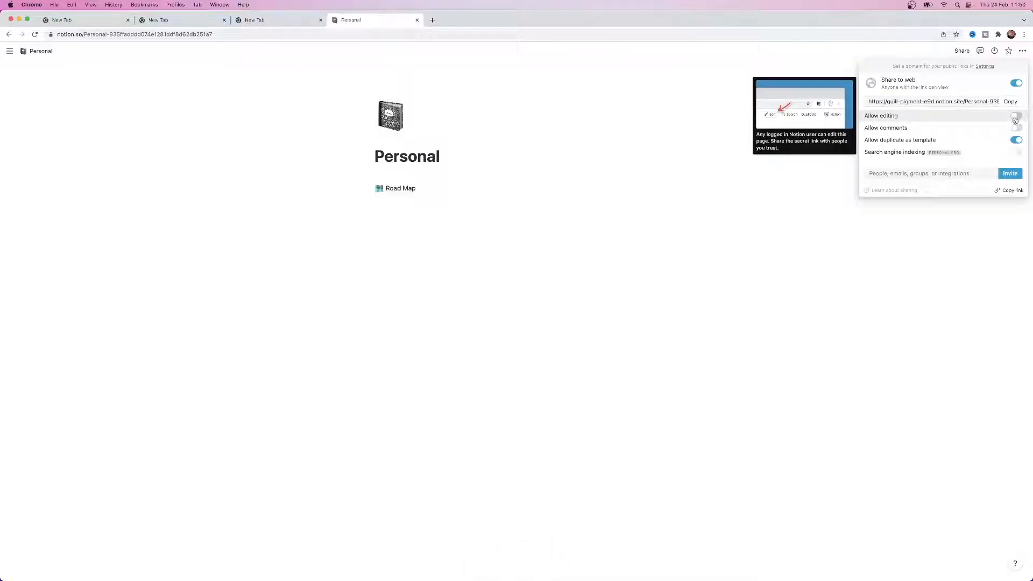
pyautogui.click(1015, 115)
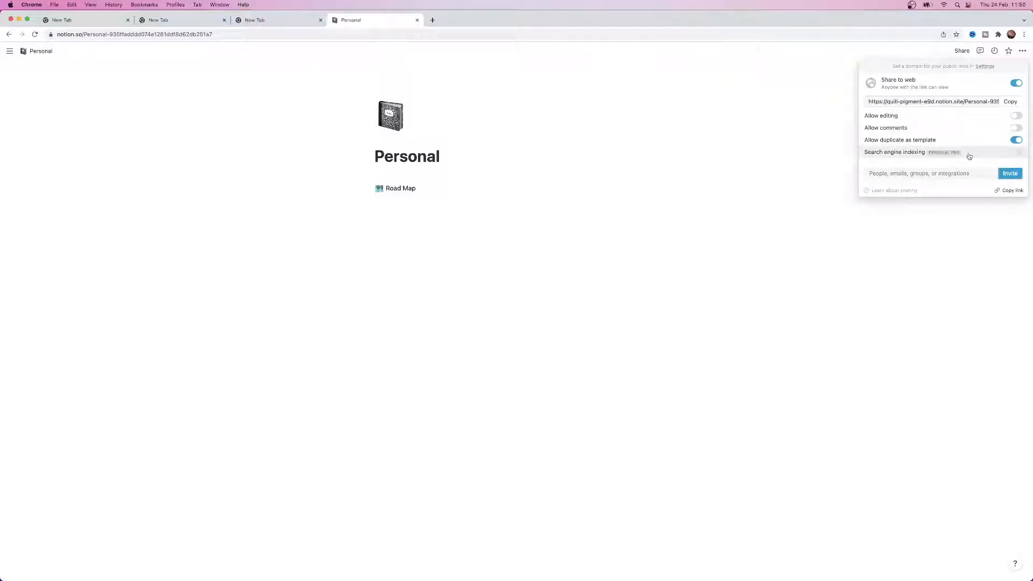
pyautogui.moveTo(971, 145)
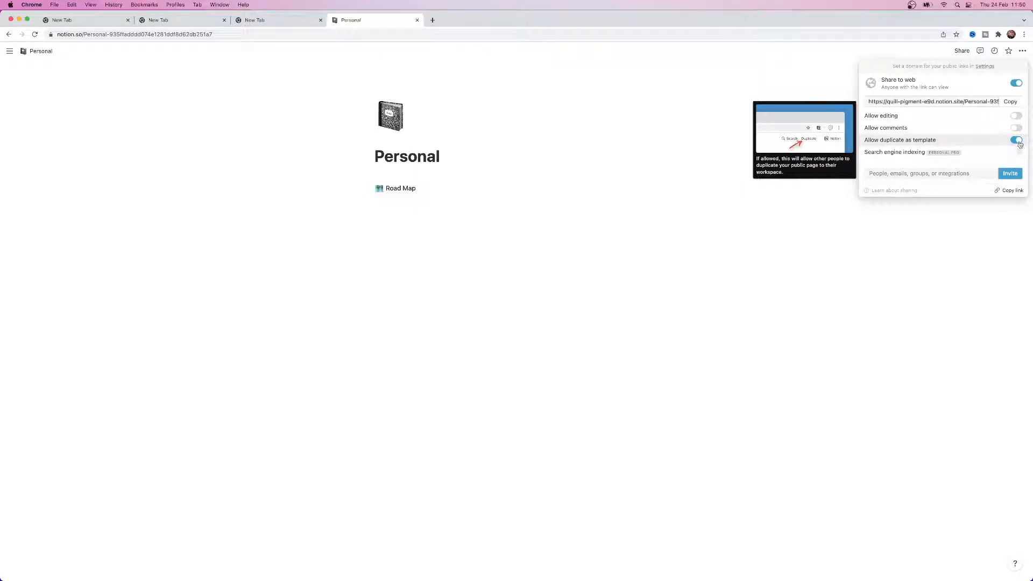
pyautogui.click(1010, 101)
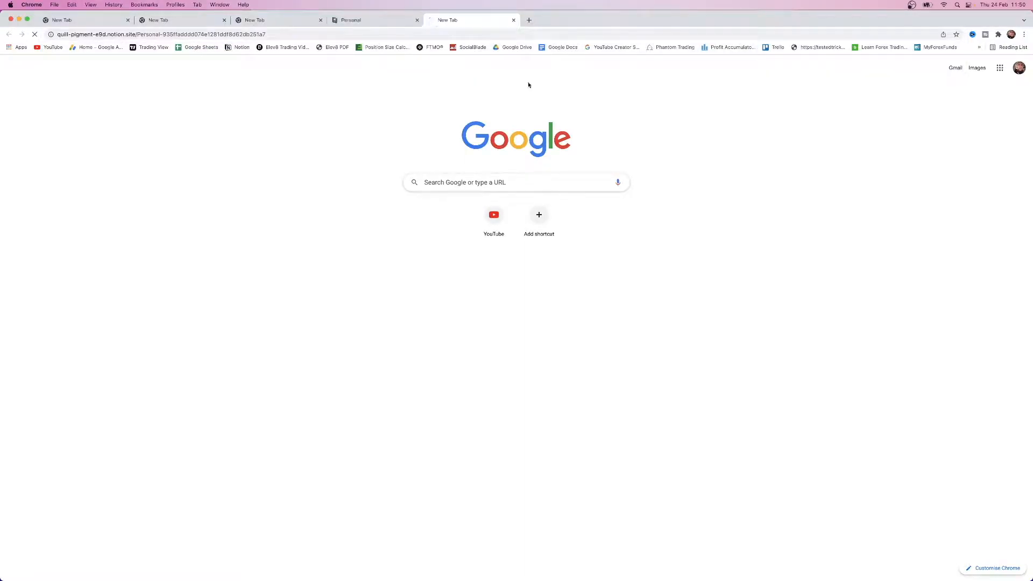
pyautogui.moveTo(447, 108)
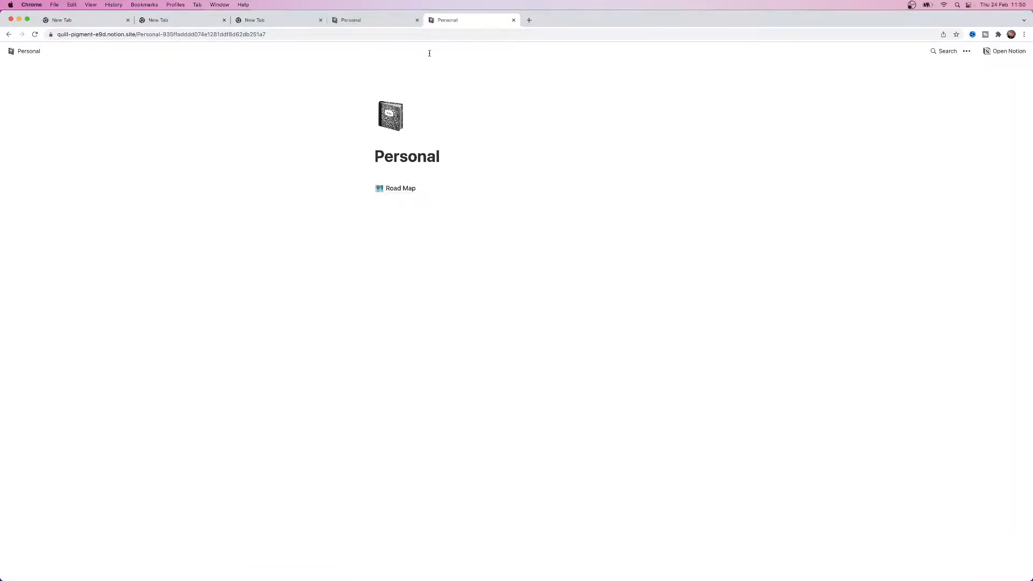
pyautogui.moveTo(439, 127)
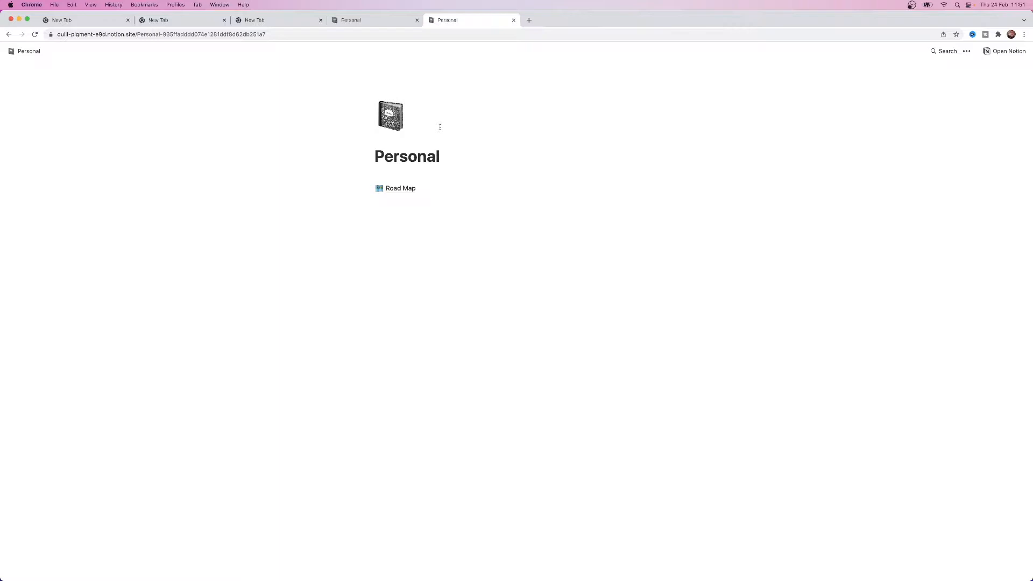